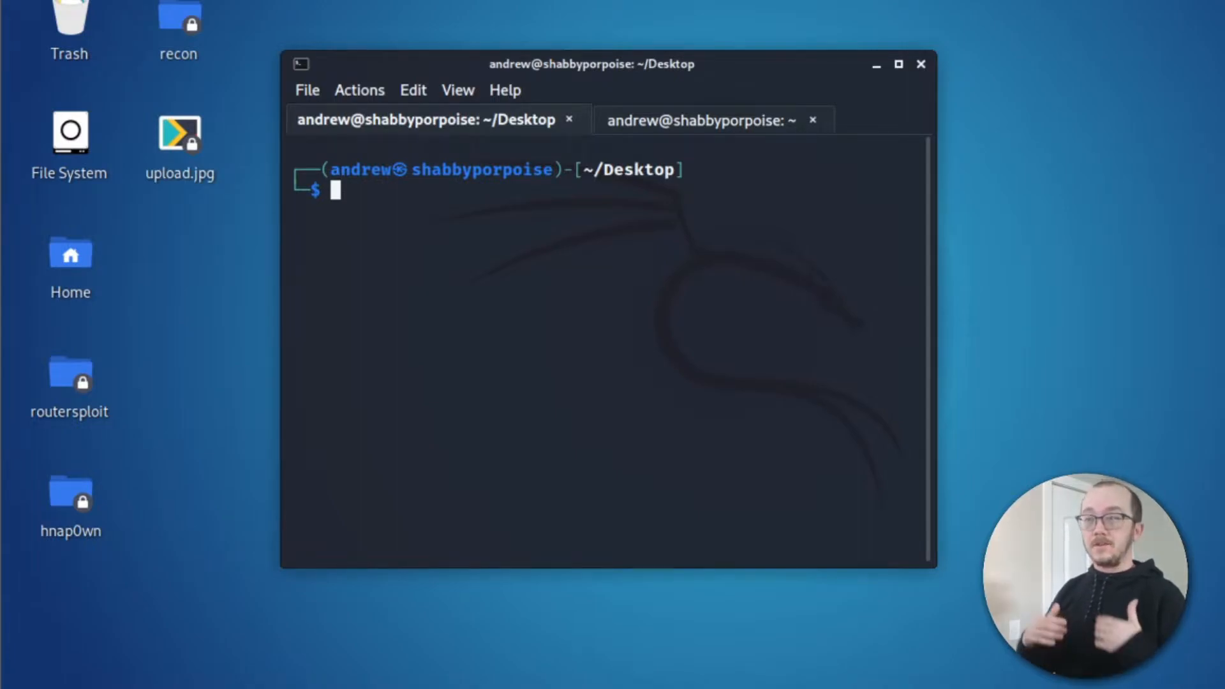
mouse_move(390, 225)
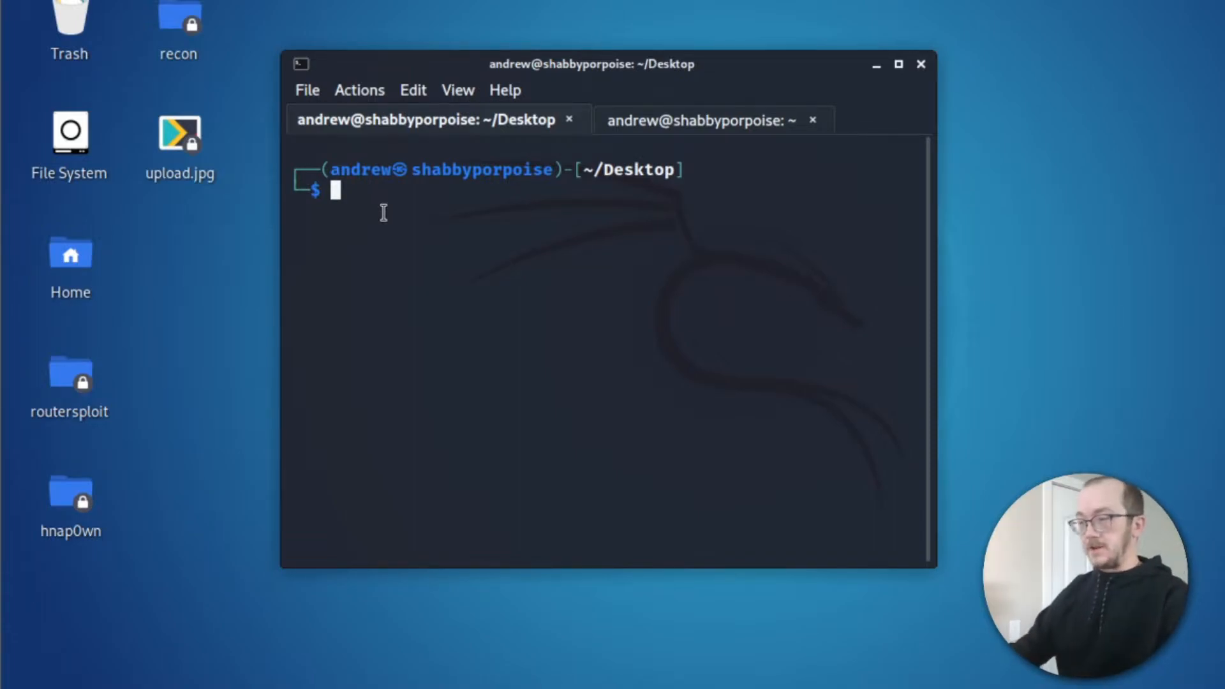
Step: Start a netcat listener on port 4000 redirecting received data into fawkes.jpg
text(nc -nlvp)
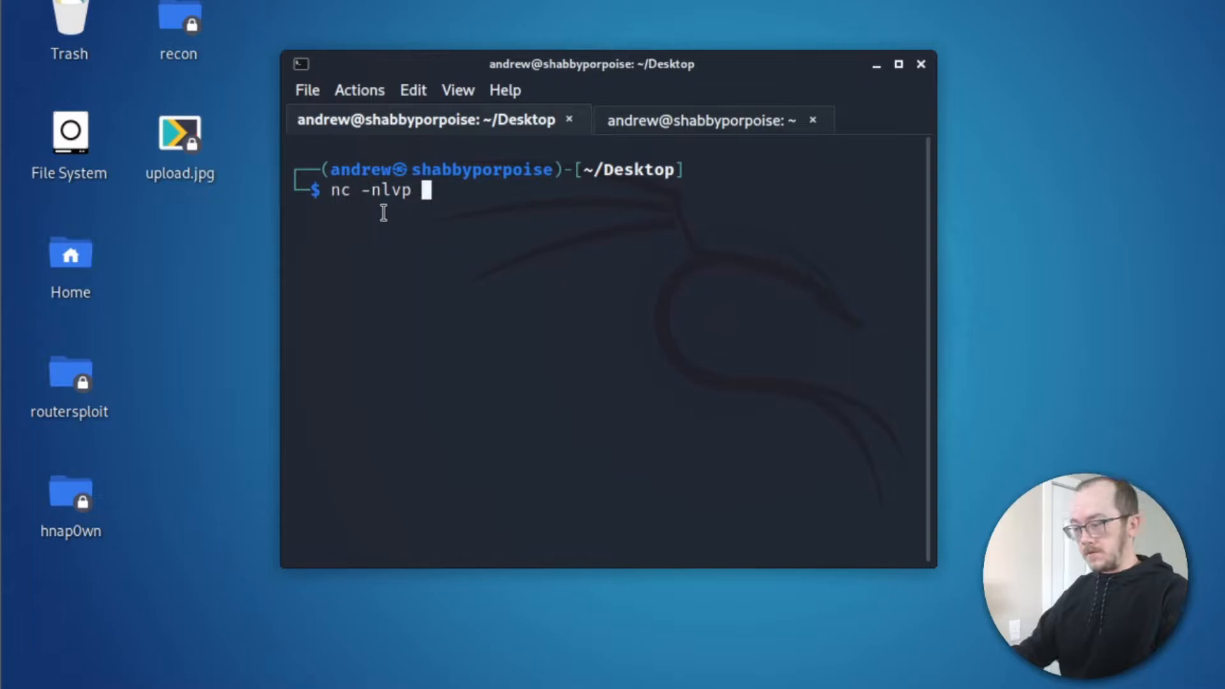
text(400)
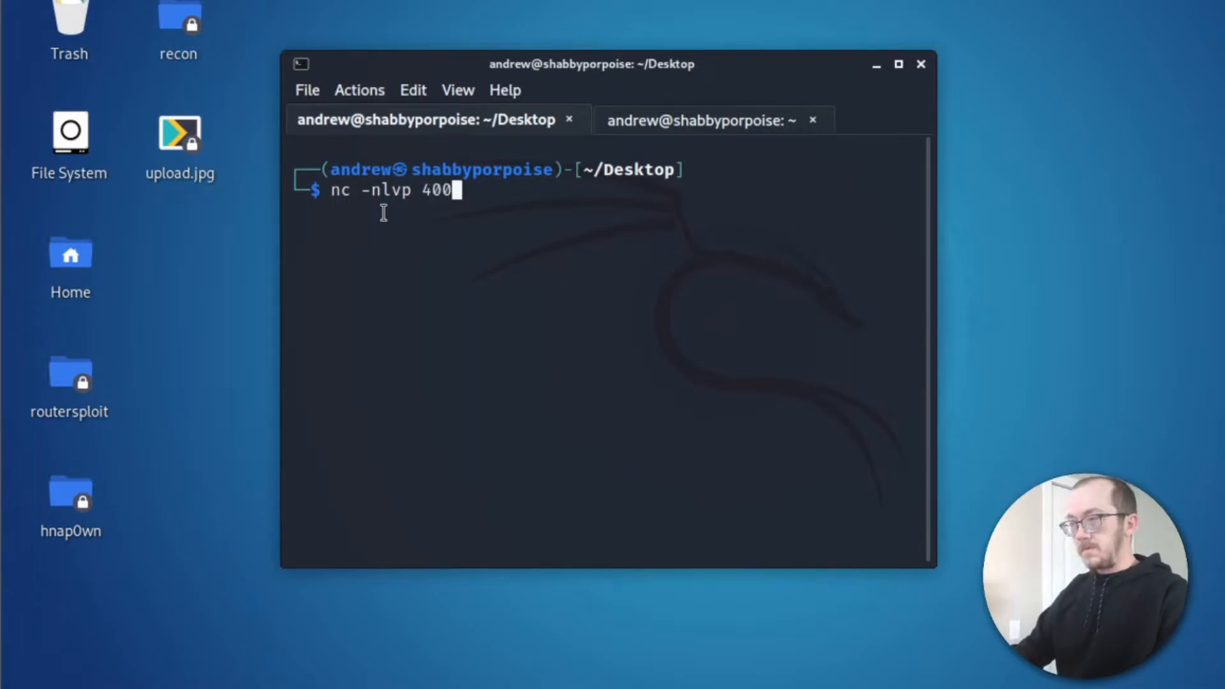
text(0 >)
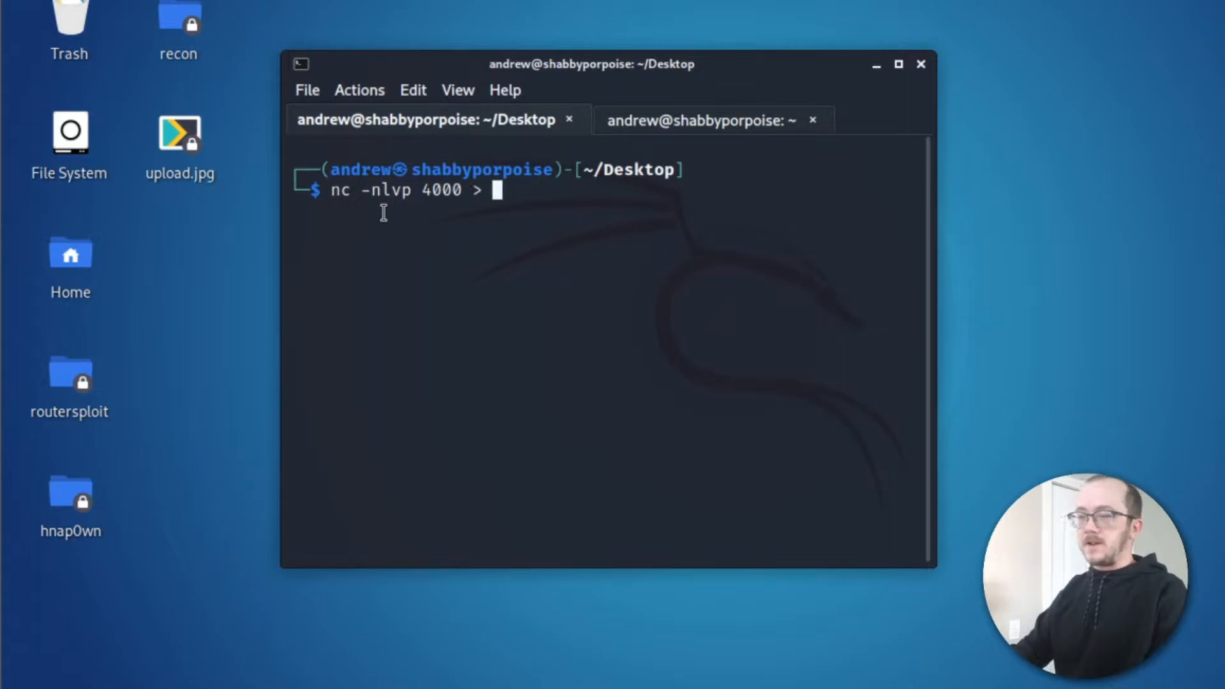
text(faw)
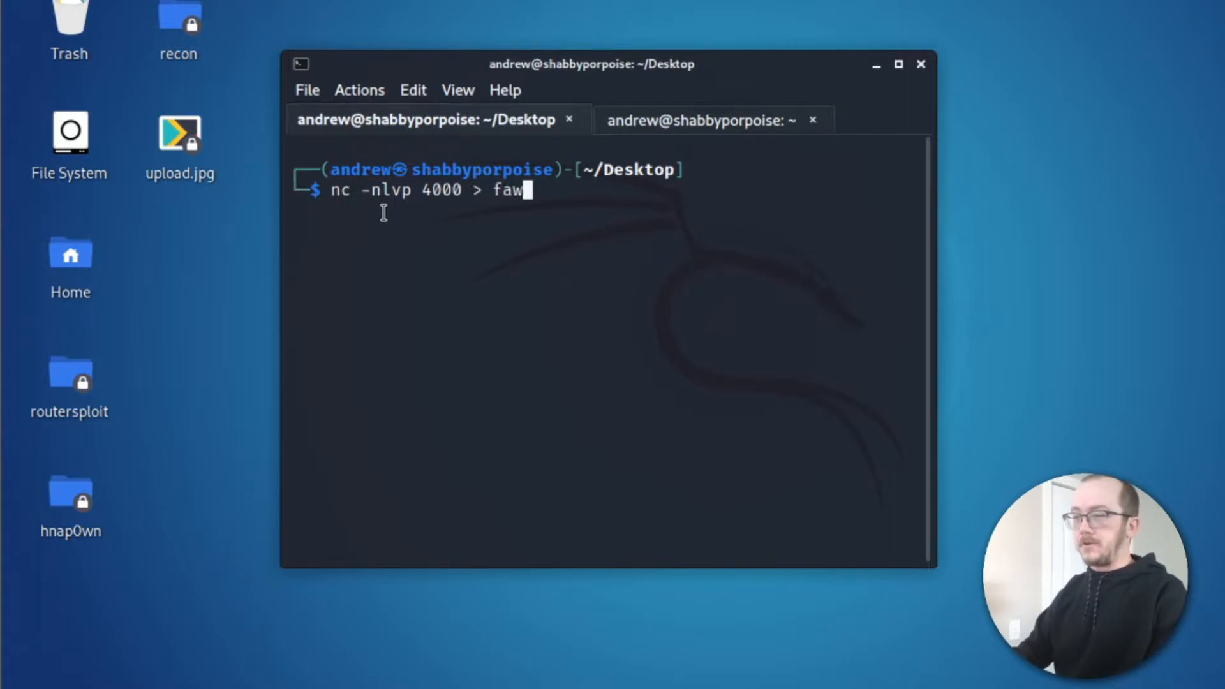
text(kes.jpg)
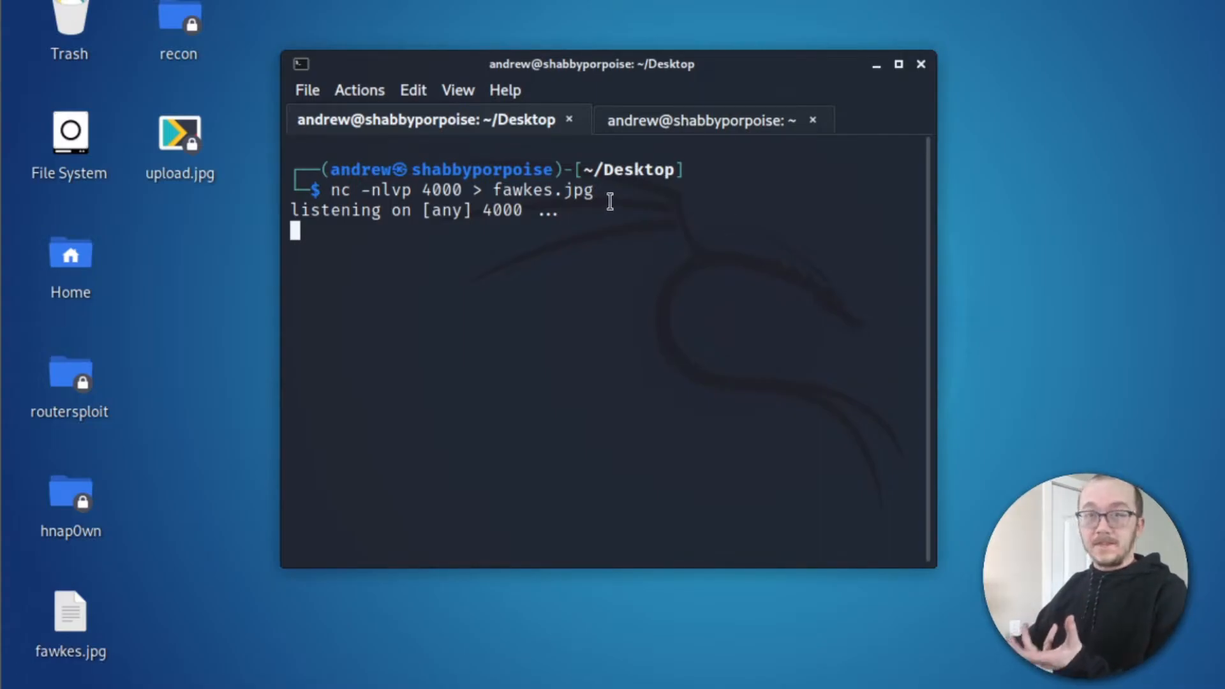
Step: Check the Kali machine's IP address in the other session and return to the listener
click(694, 120)
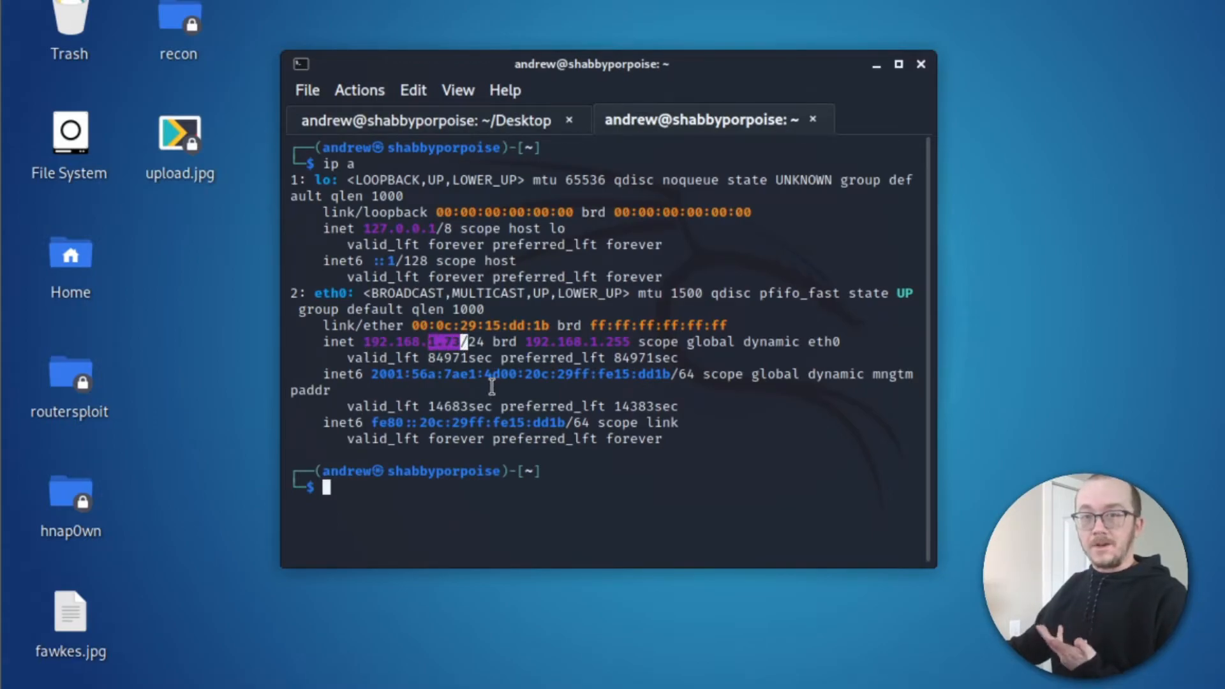
click(429, 120)
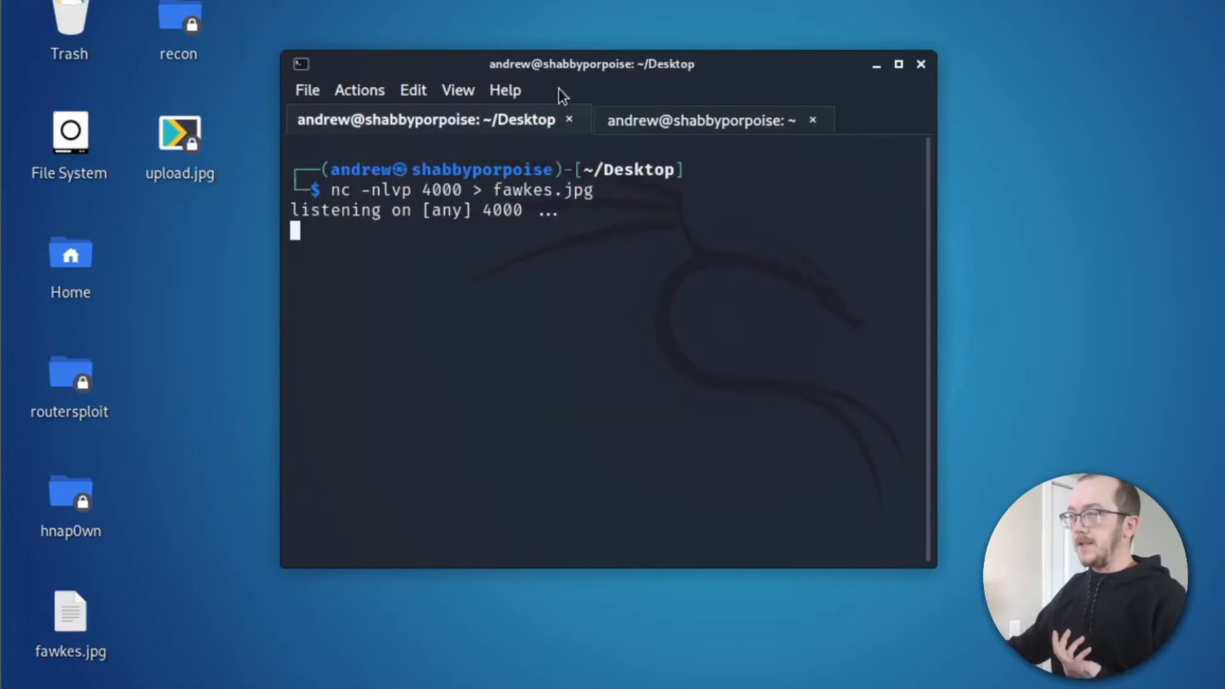
mouse_move(617, 282)
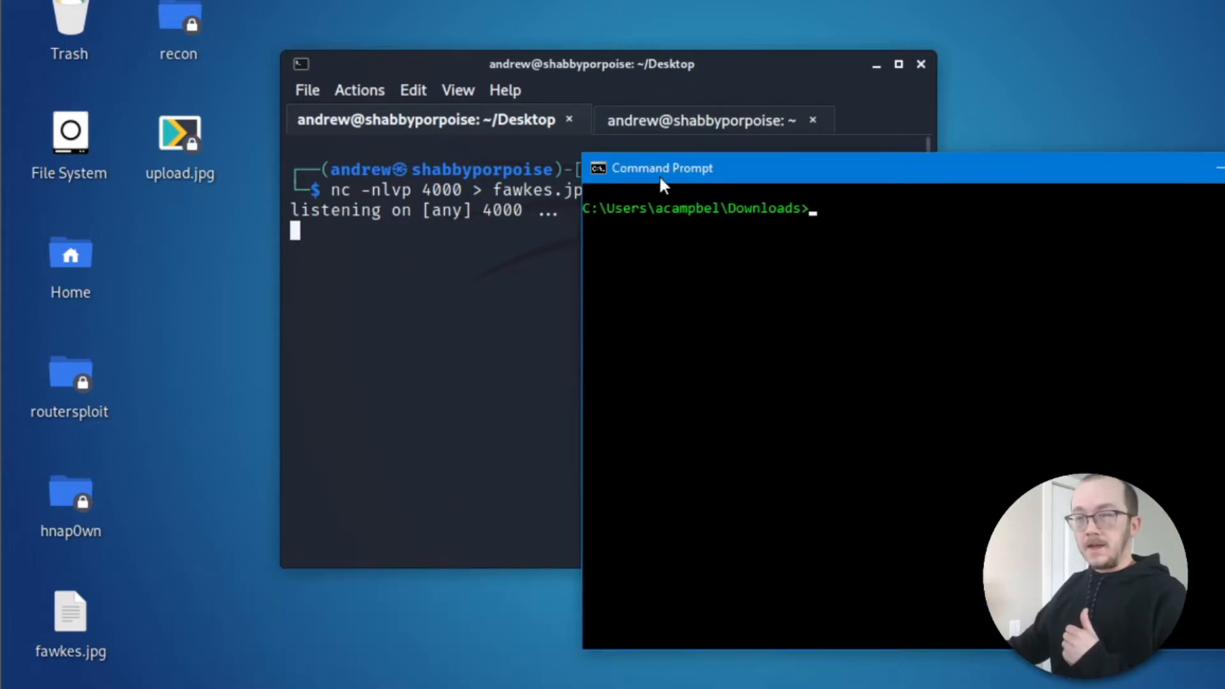
Step: Position the Windows console beside the Kali terminal so the listener output stays visible
drag(662, 169, 740, 268)
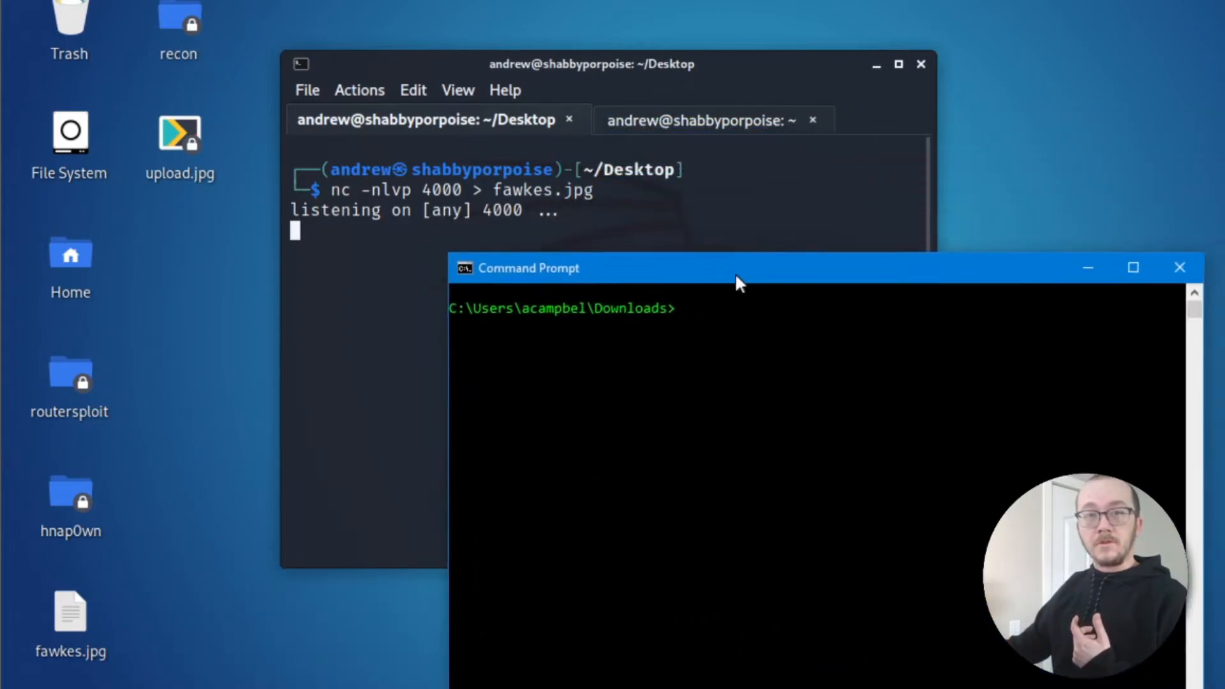
drag(739, 283, 746, 257)
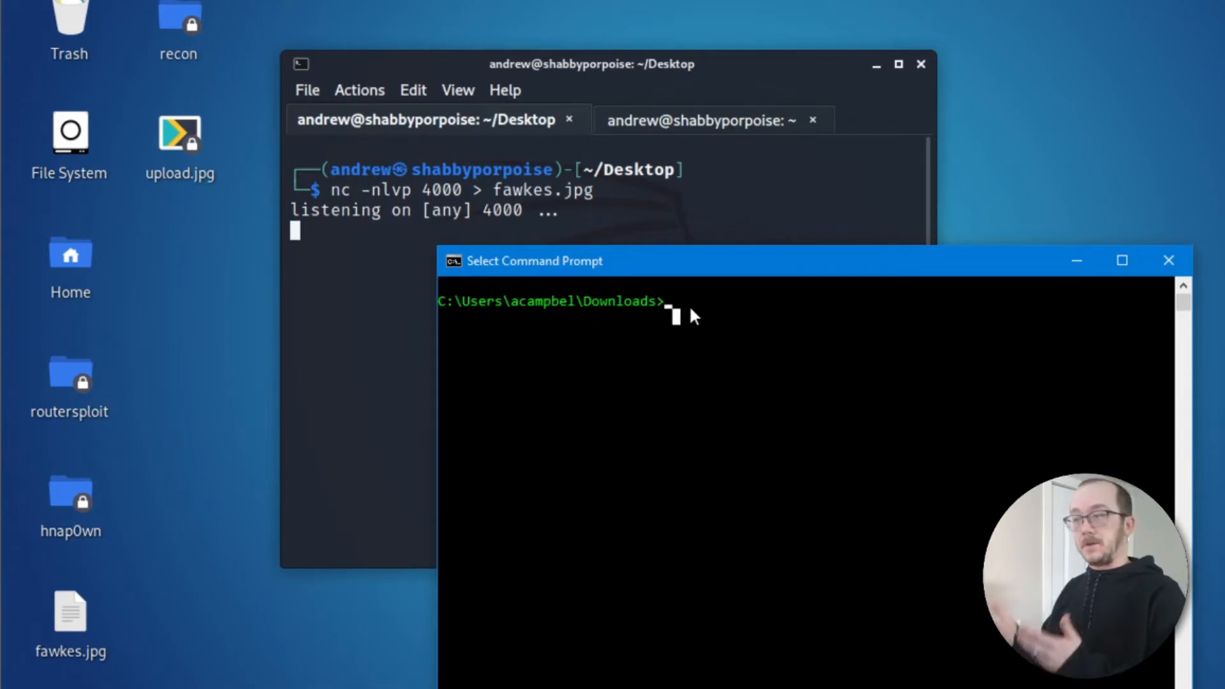
Step: Enter ncat 192.168.1.73 4000 < guy_fawkes.jpg to send the image to the Kali listener
text(ncat)
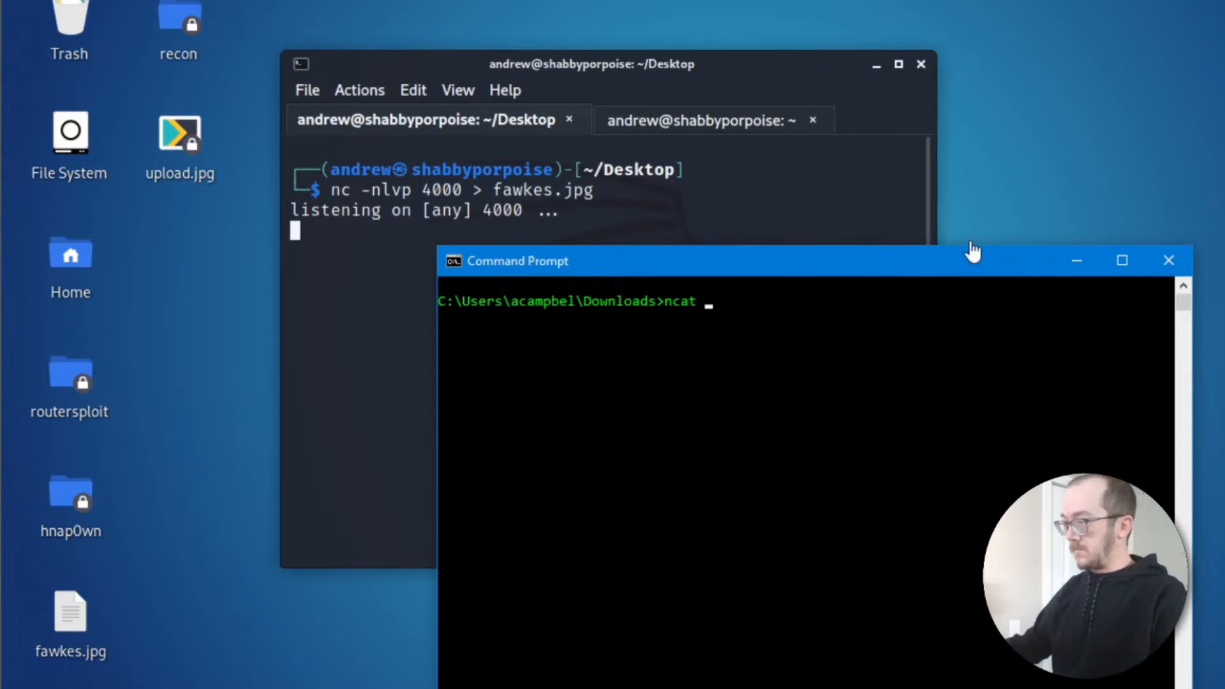
text(192.168.1.73)
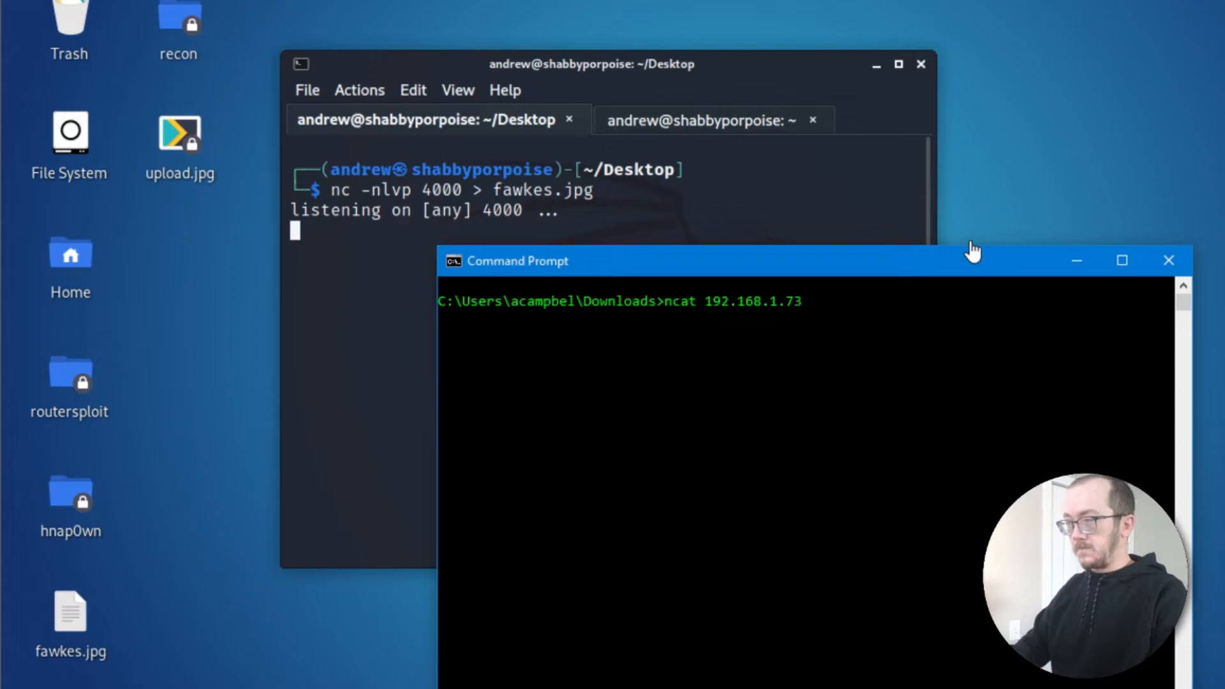
text(4000 <)
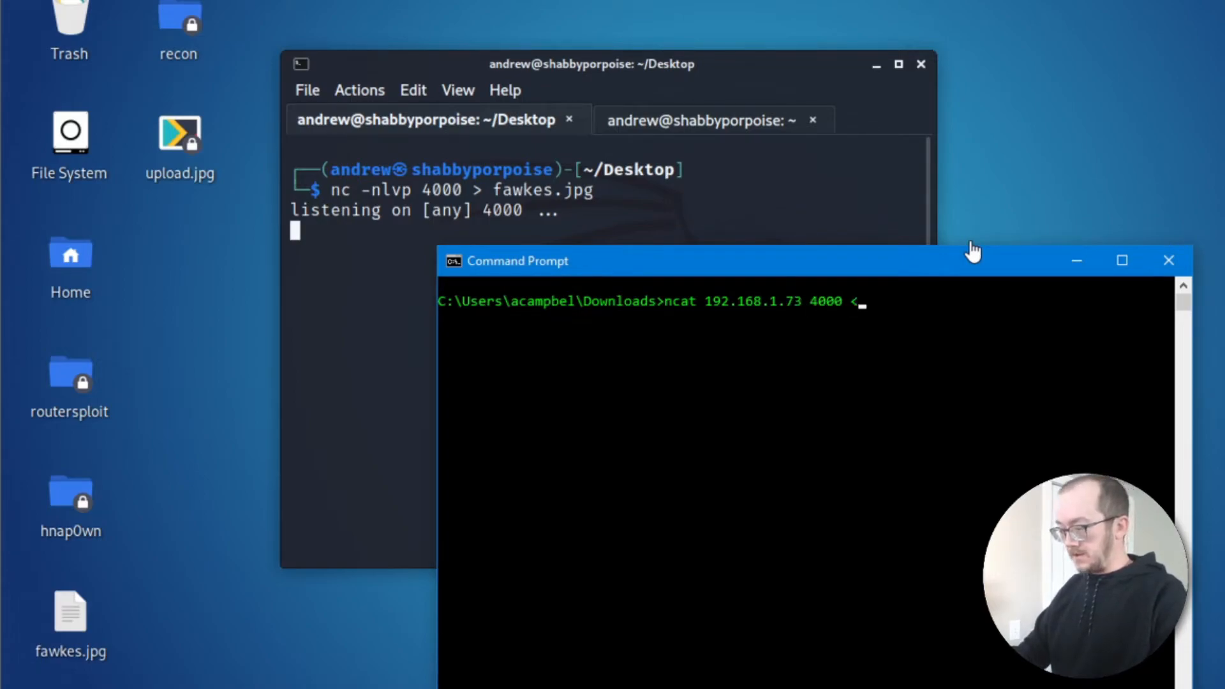
mouse_move(858, 316)
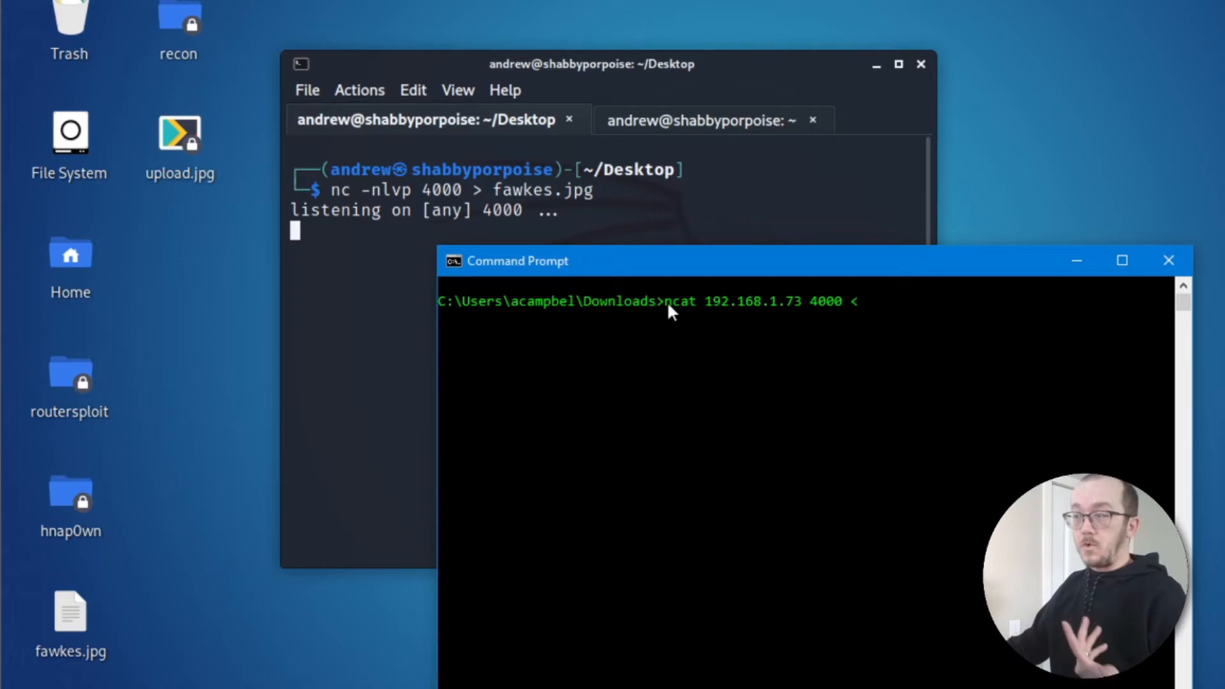
mouse_move(819, 317)
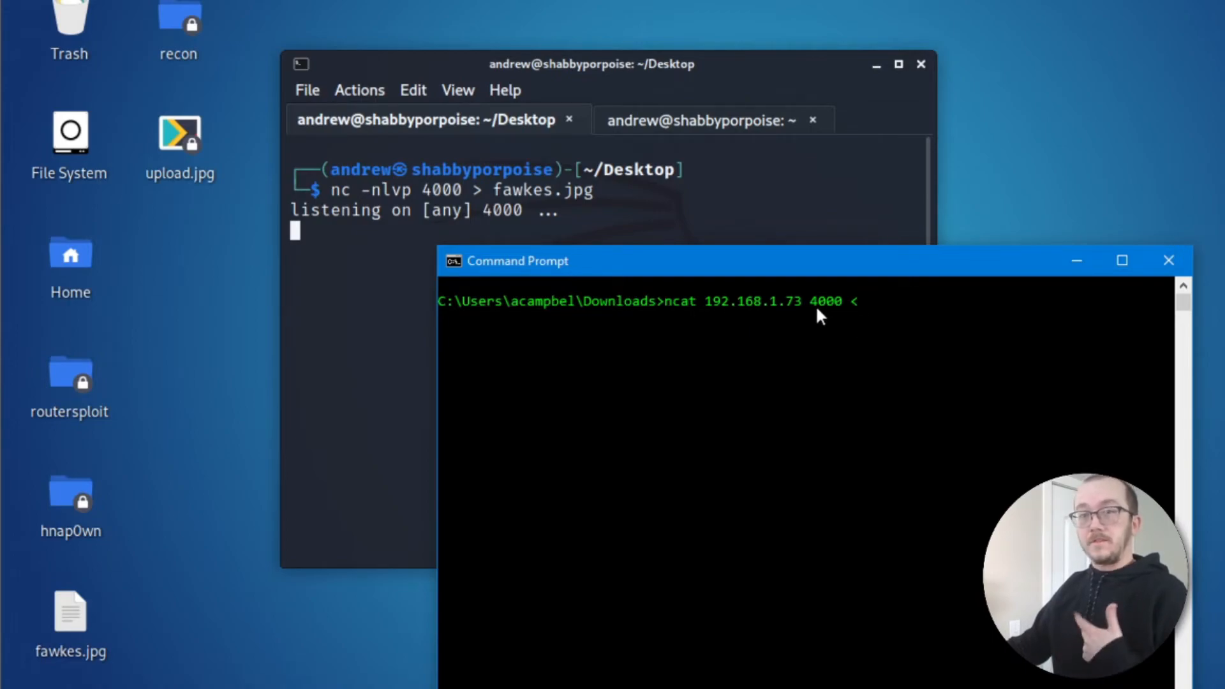
mouse_move(840, 311)
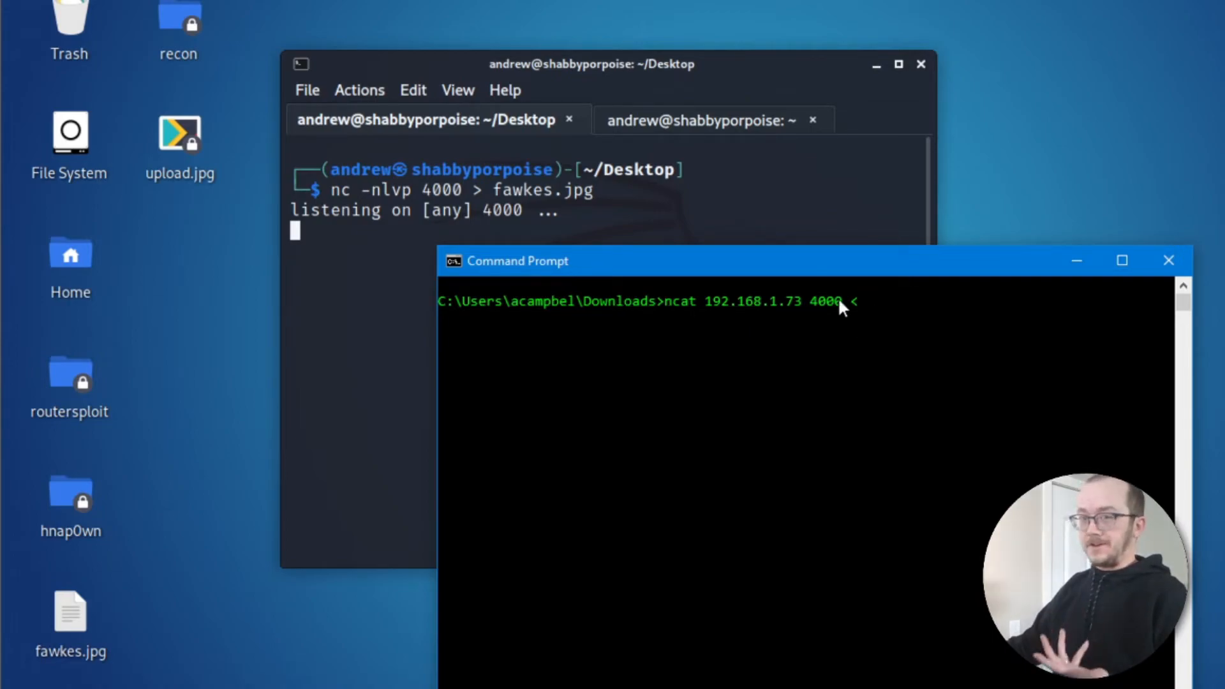
mouse_move(879, 342)
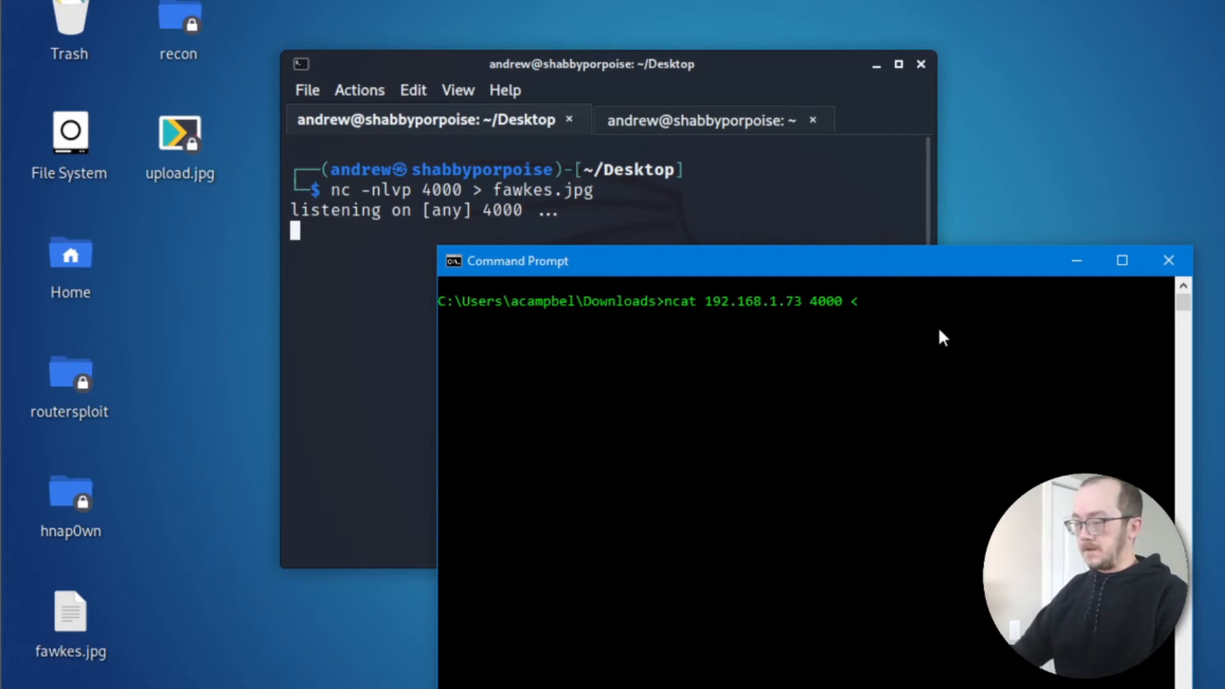
text(gu)
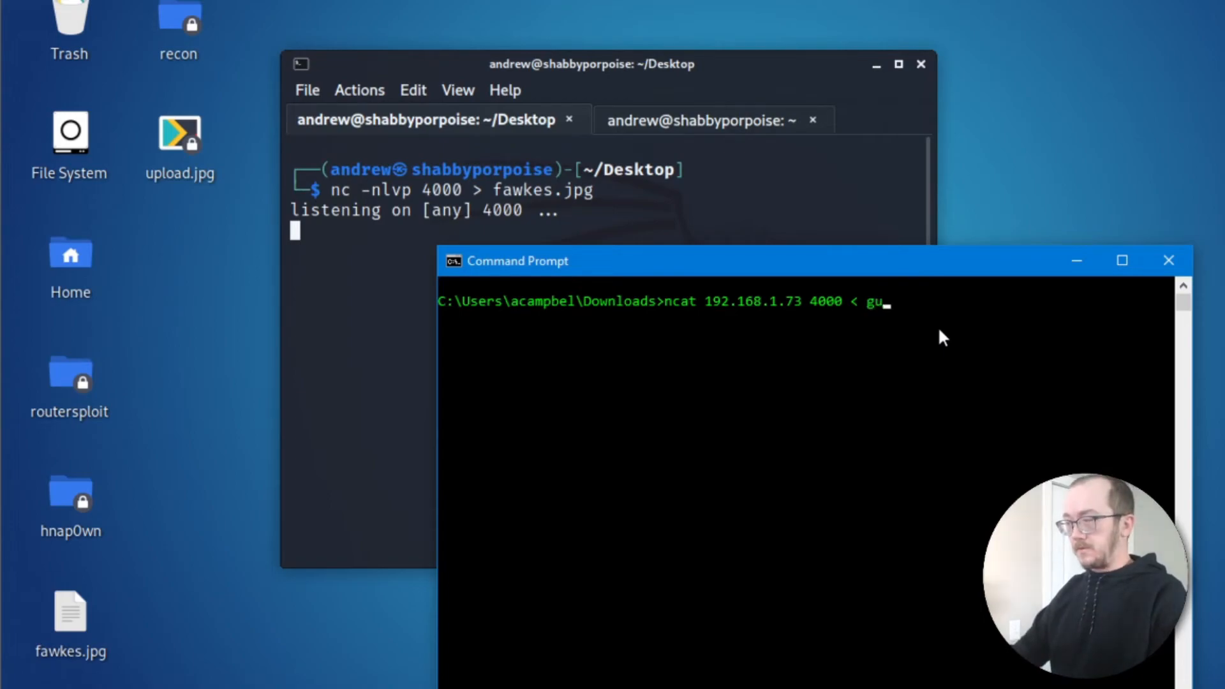
text(y_fawkes.jpg)
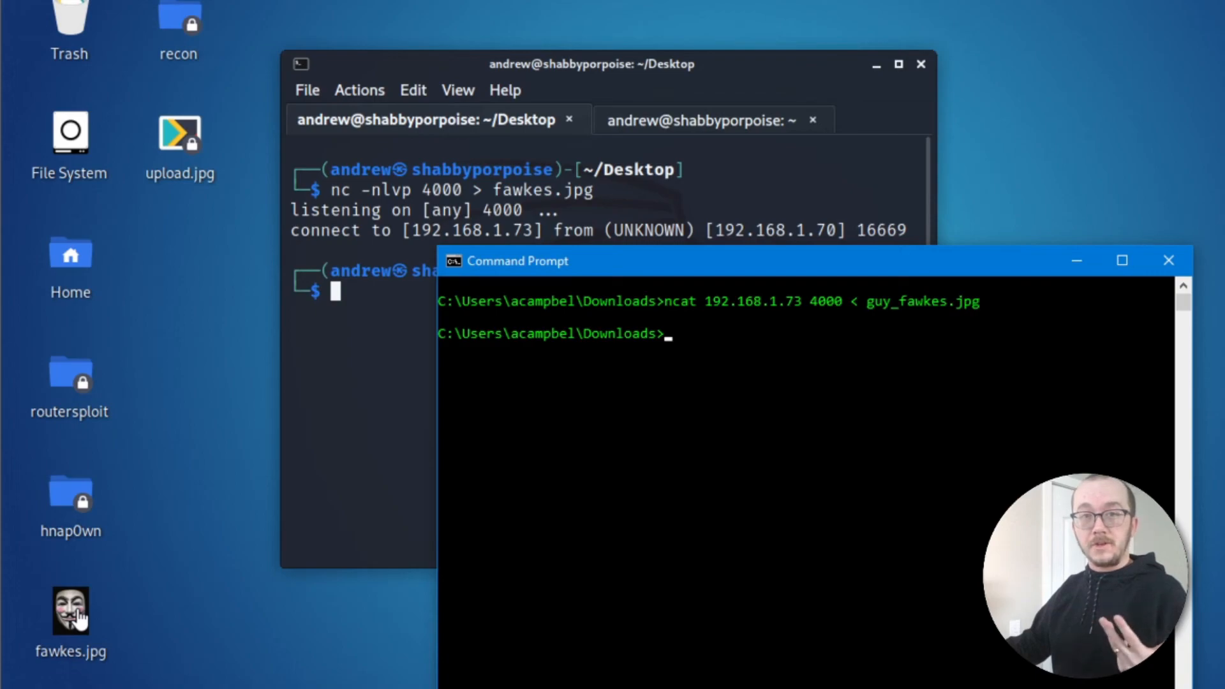
mouse_move(197, 564)
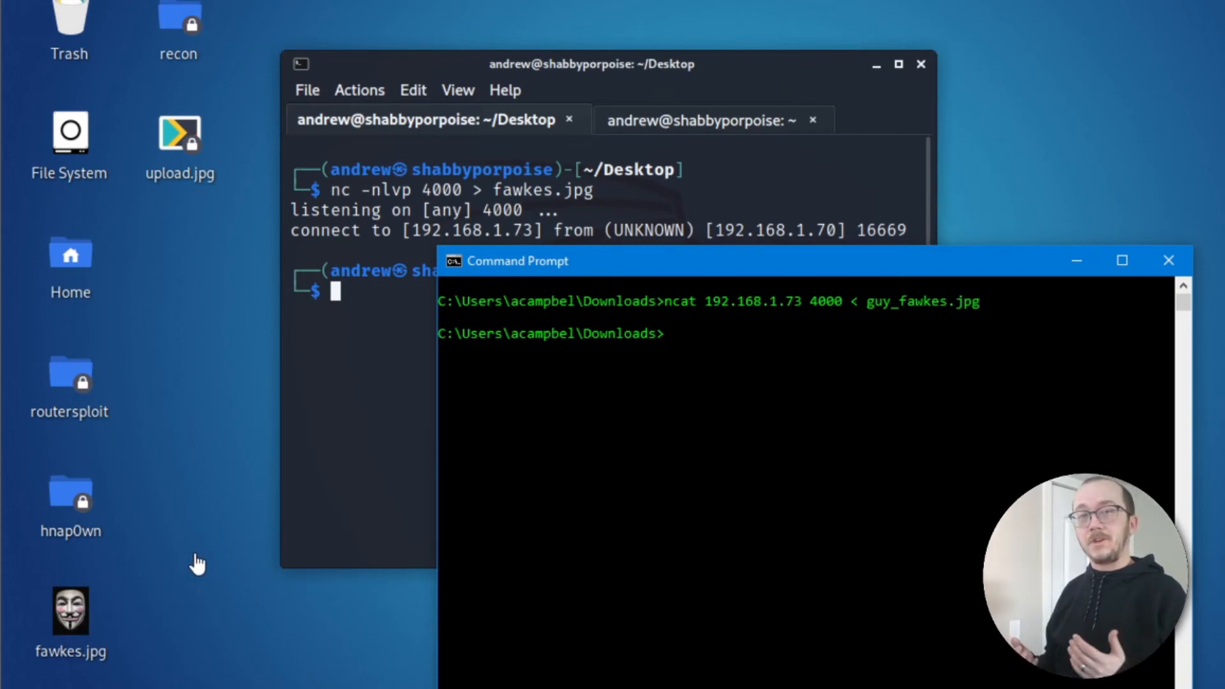